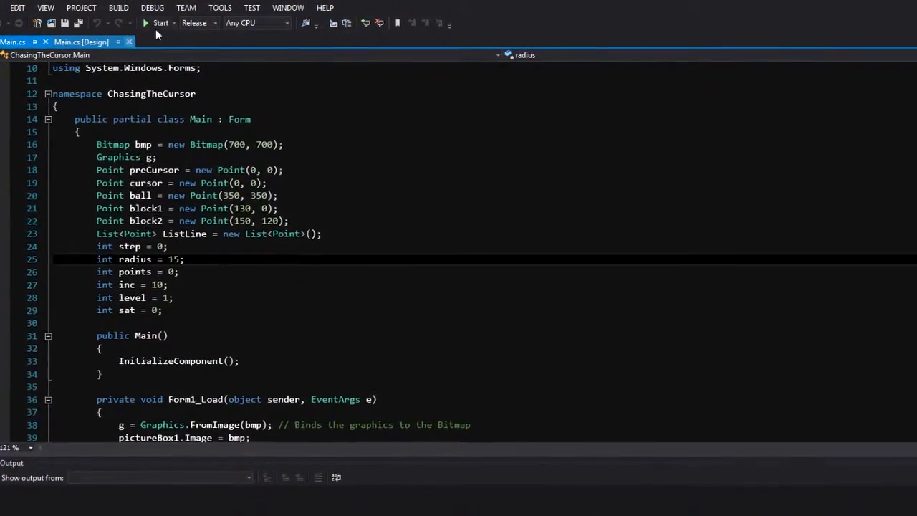
# Run the Chasing the Cursor game, answer the Game Over prompts, then relaunch it
pyautogui.click(159, 22)
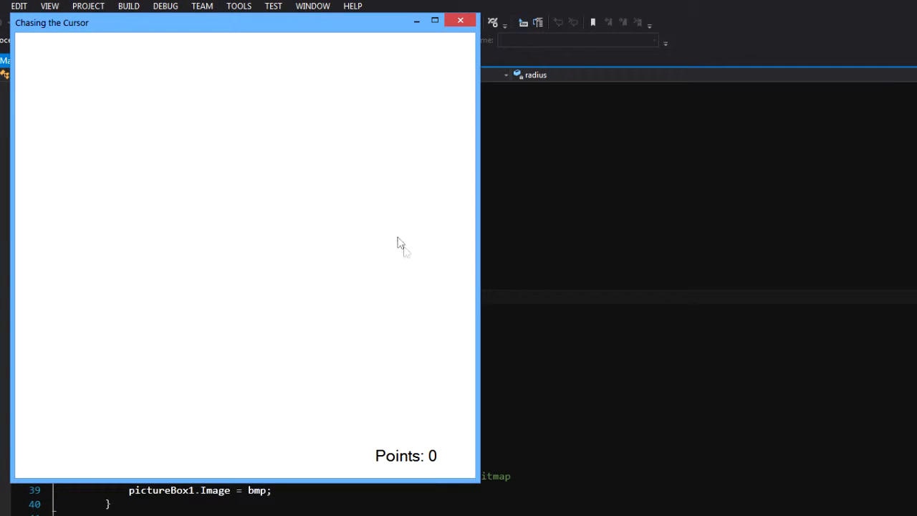
pyautogui.moveTo(465, 323)
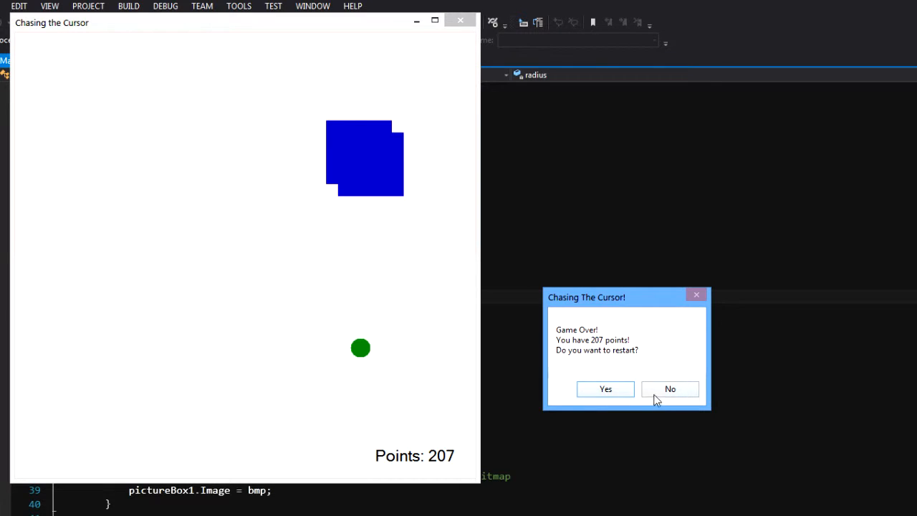
pyautogui.click(605, 389)
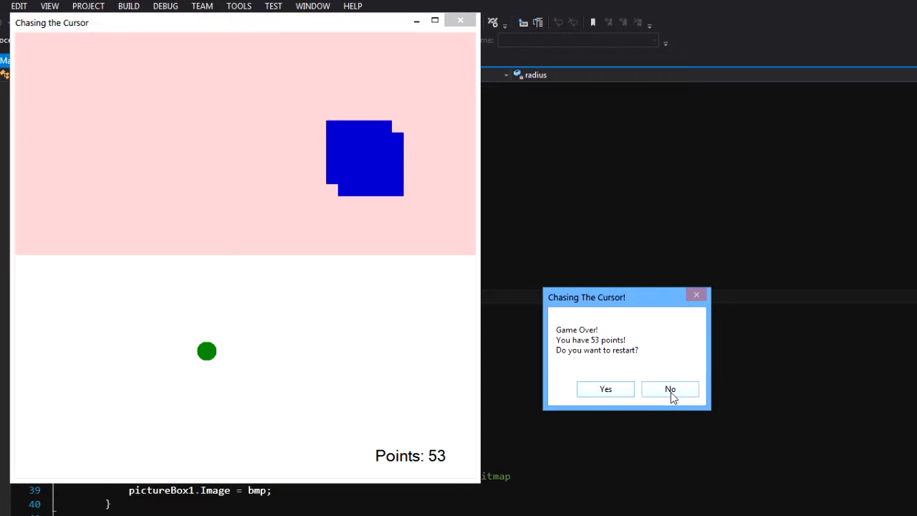
pyautogui.click(669, 388)
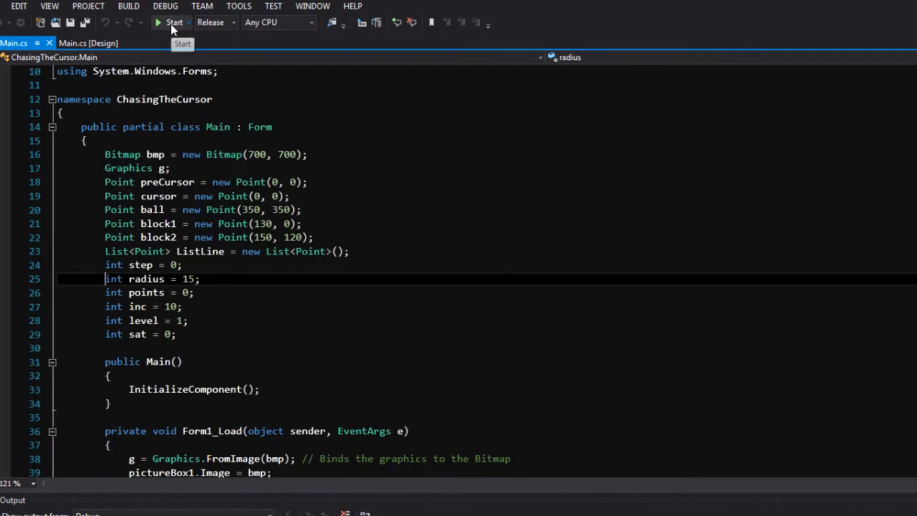
pyautogui.click(168, 22)
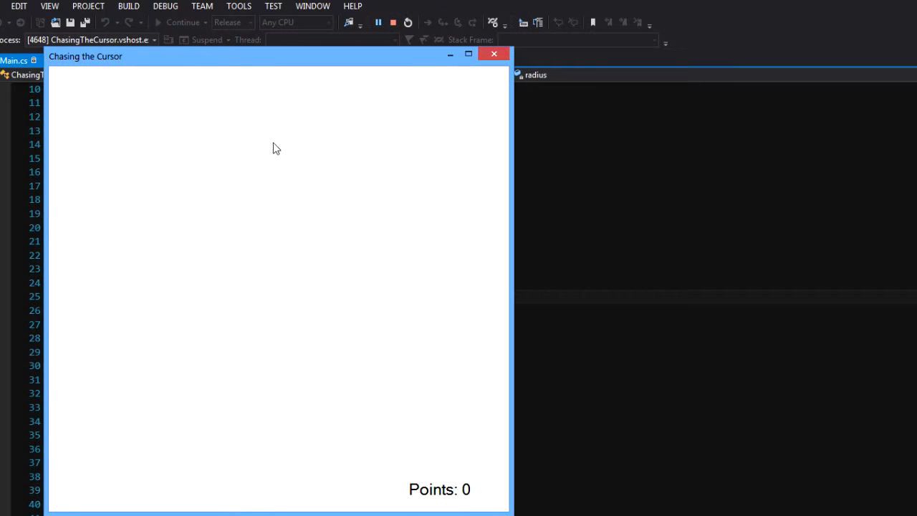
pyautogui.moveTo(341, 347)
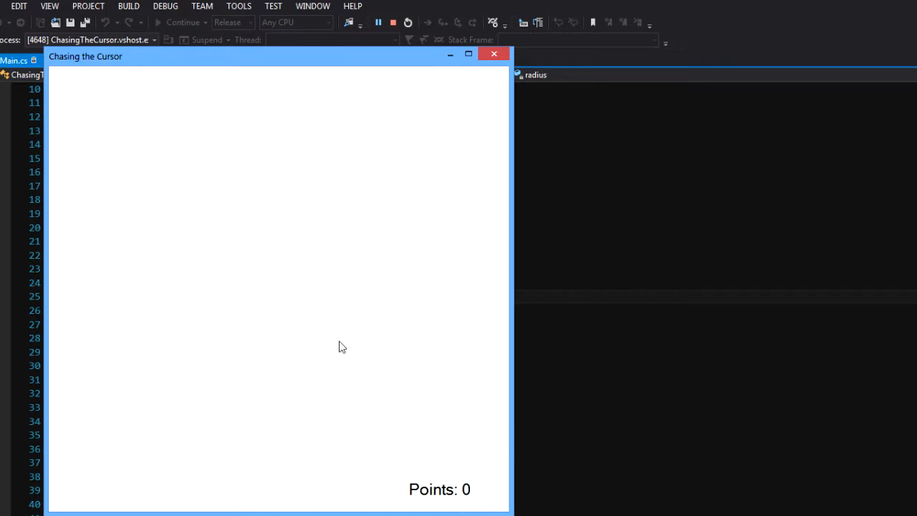
pyautogui.moveTo(408, 334)
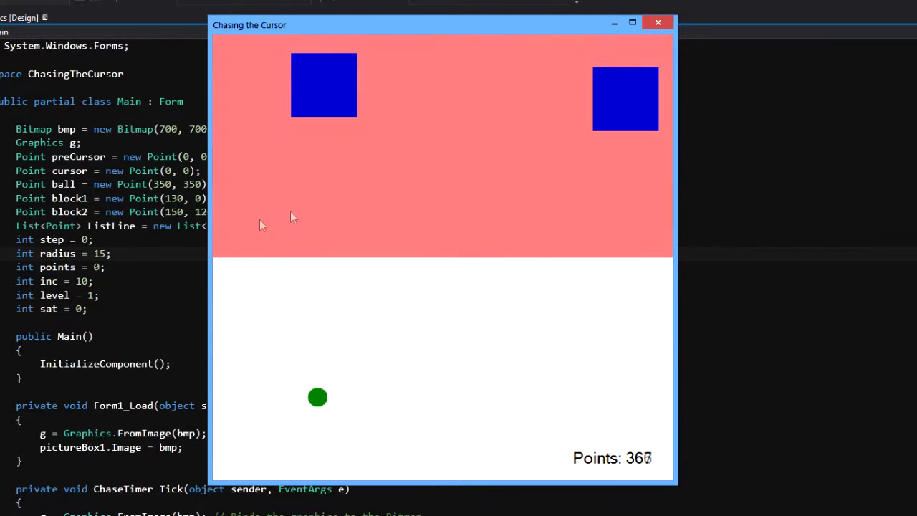
pyautogui.moveTo(520, 389)
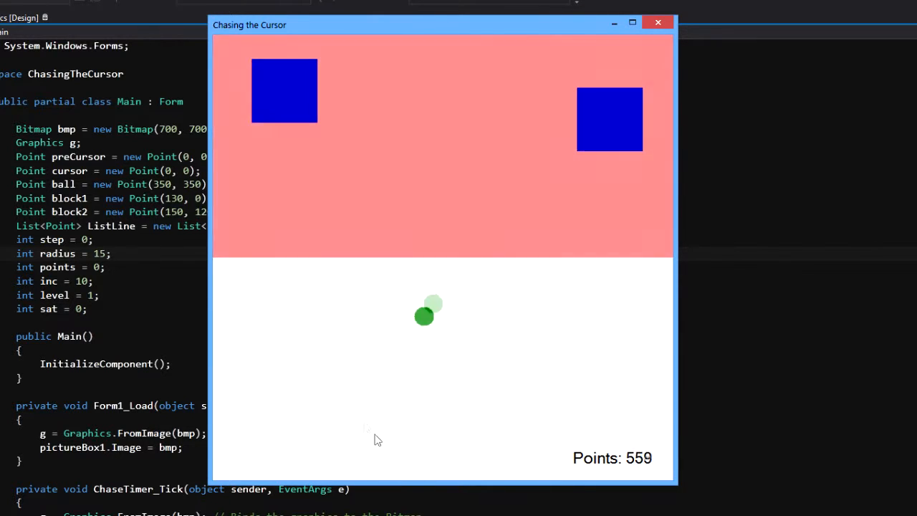
pyautogui.moveTo(553, 200)
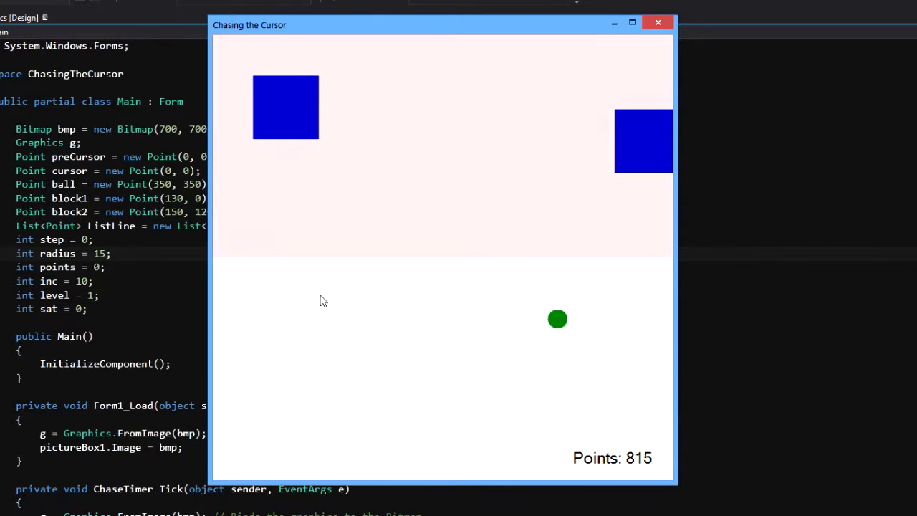
pyautogui.moveTo(252, 229)
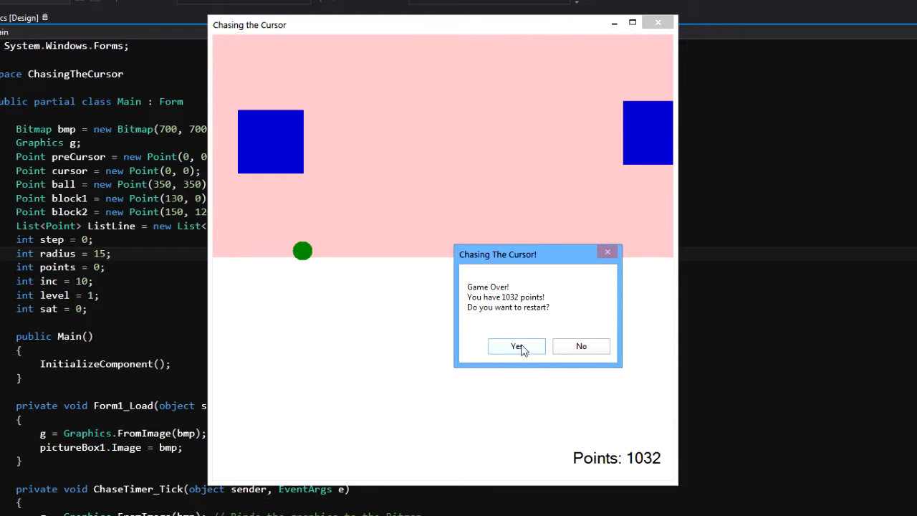
# End the game at 1032 points and select the width calculation in DrawingLine
pyautogui.click(516, 346)
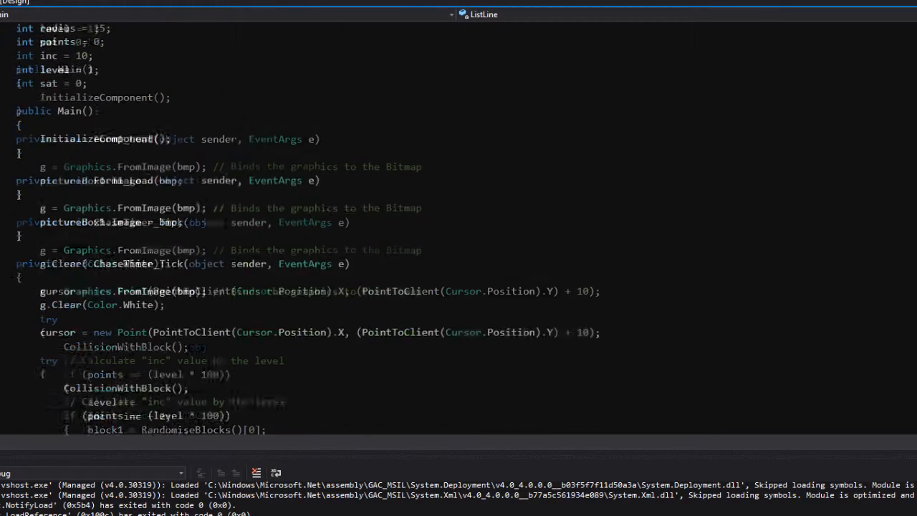
pyautogui.scroll(-3)
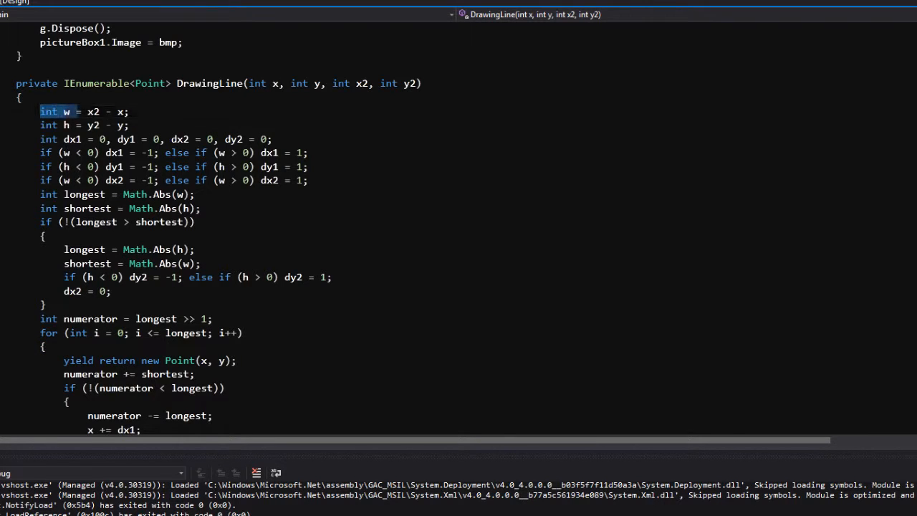
pyautogui.moveTo(39, 111); pyautogui.dragTo(129, 124)
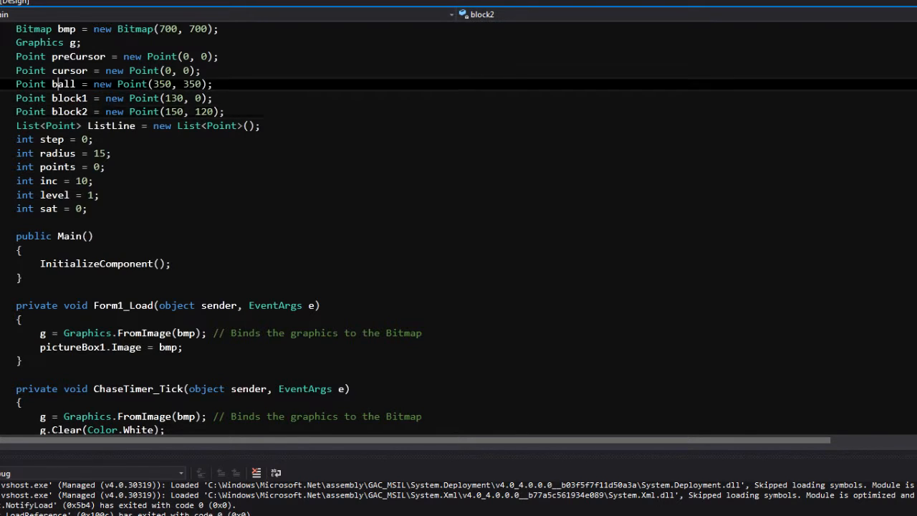
# Highlight the ball and preCursor fields, then scroll down to ChaseTimer_Tick
pyautogui.doubleClick(69, 71)
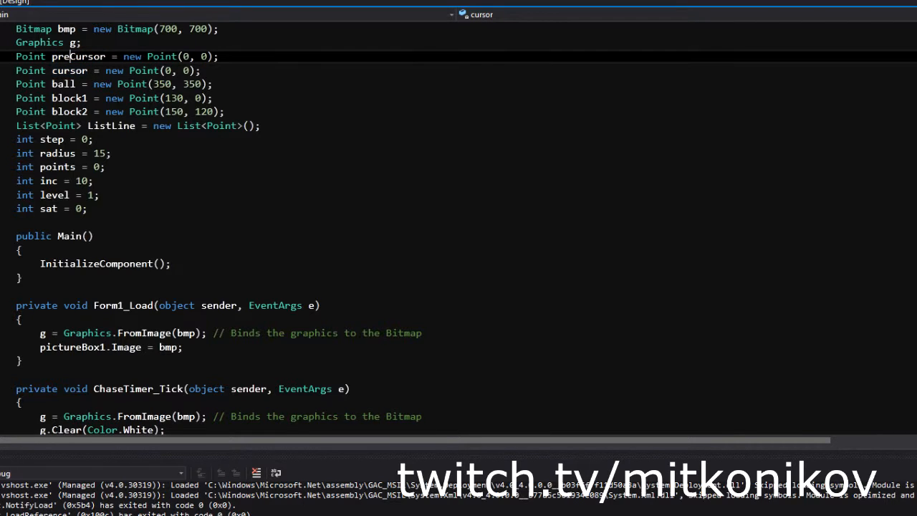
pyautogui.doubleClick(75, 56)
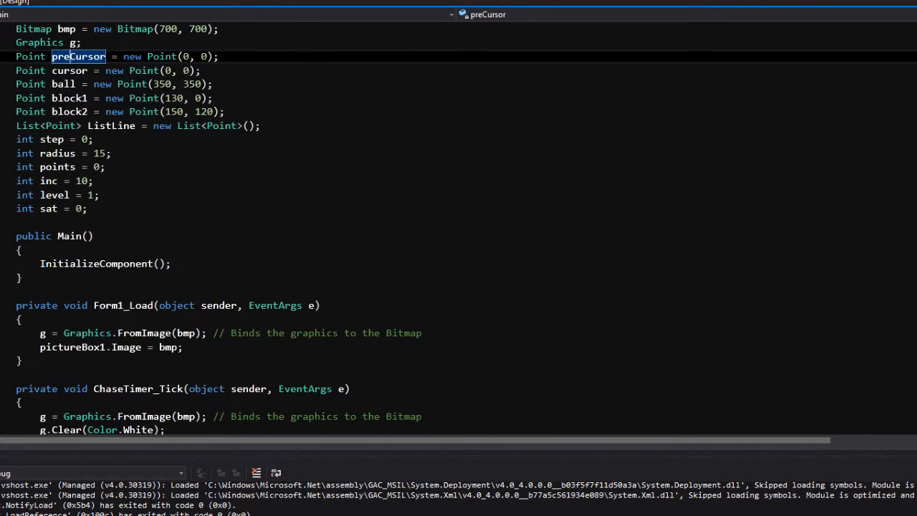
pyautogui.scroll(-3)
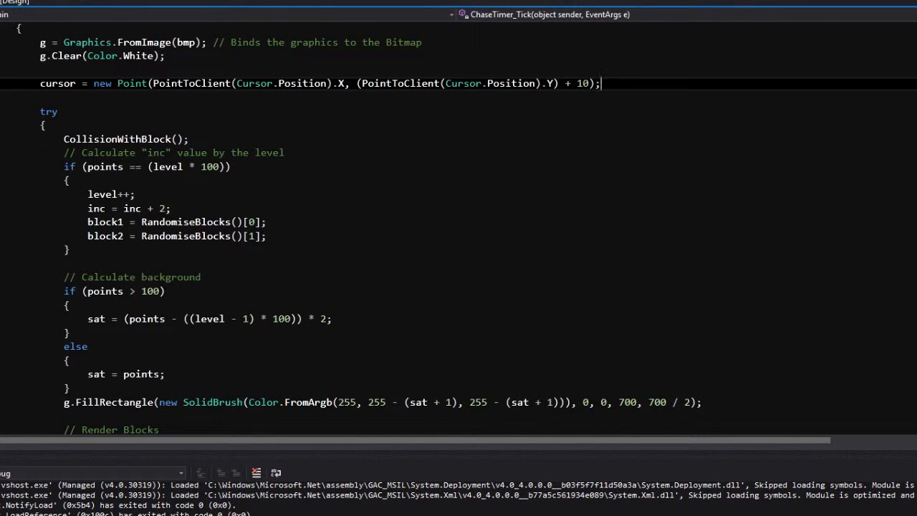
# Highlight inc, the 100-point threshold and level in the level-up check
pyautogui.doubleClick(126, 139)
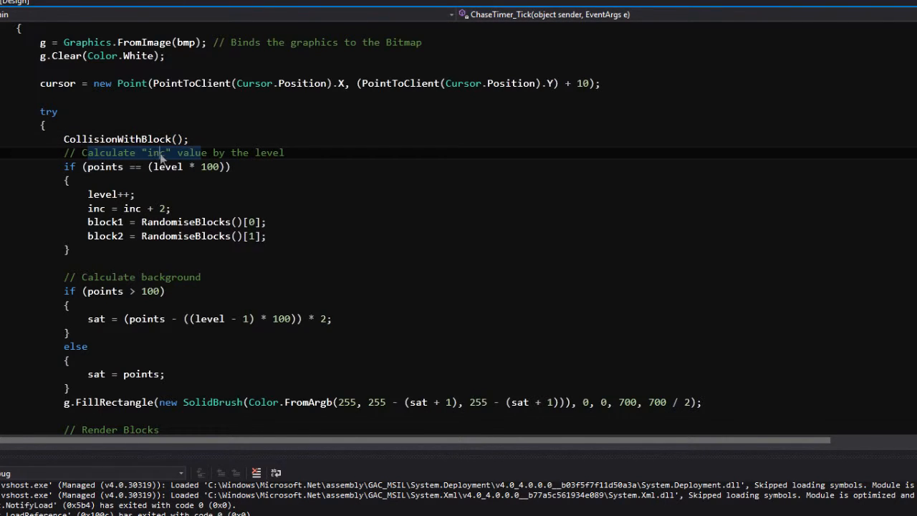
pyautogui.doubleClick(210, 167)
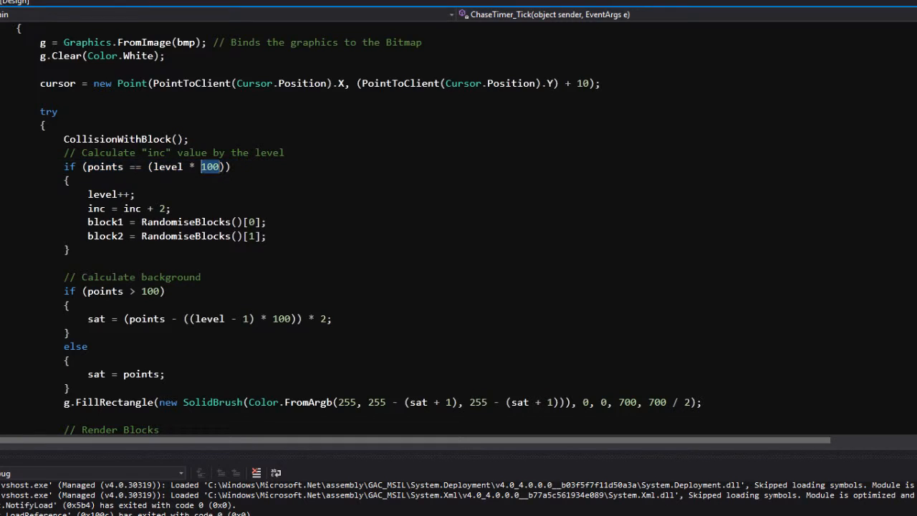
pyautogui.doubleClick(103, 166)
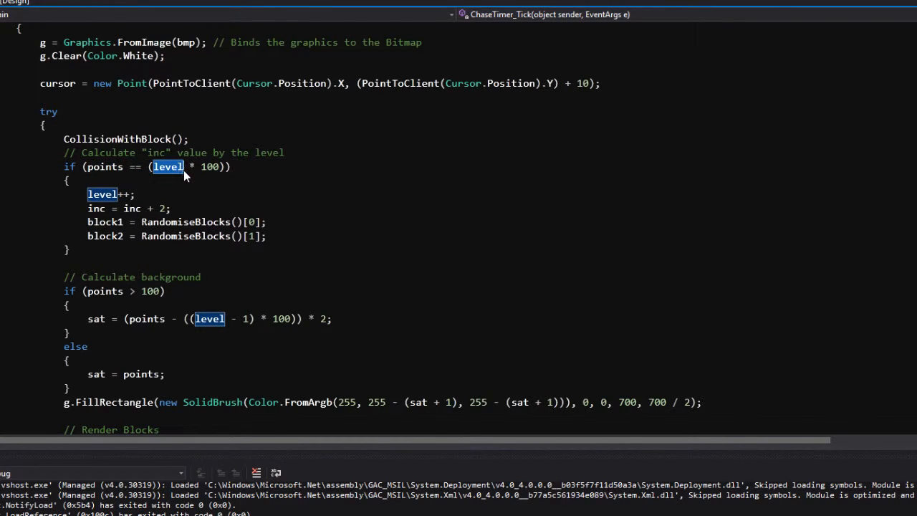
pyautogui.moveTo(184, 177)
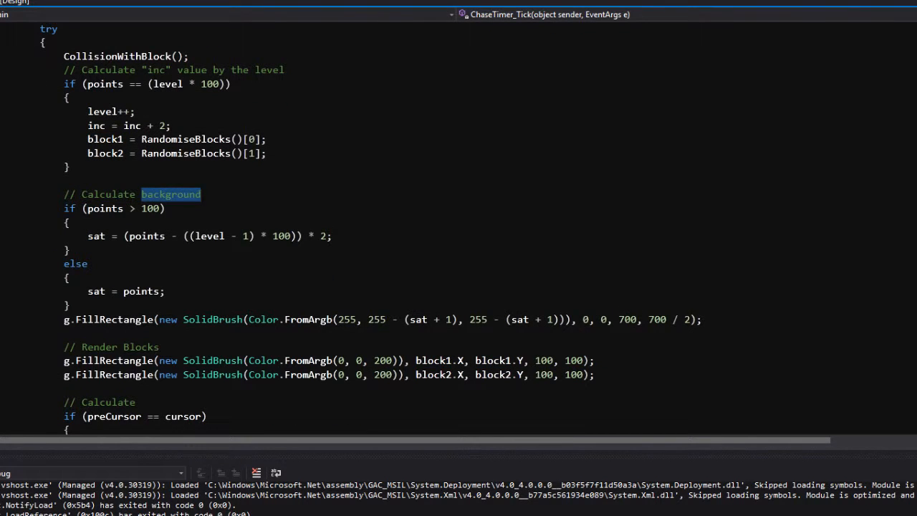
# Walk through the Calculate code, highlighting the DrawingLine call, preCursor and inc uses
pyautogui.scroll(-3)
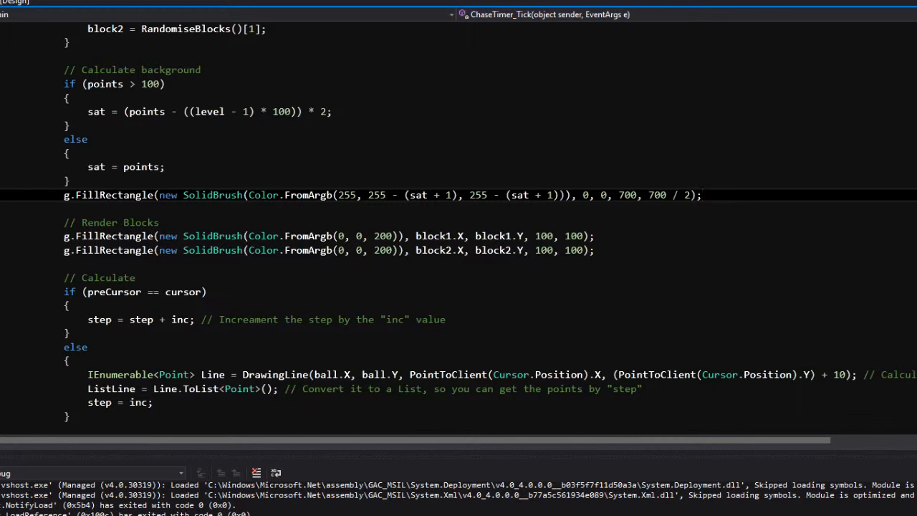
pyautogui.scroll(-3)
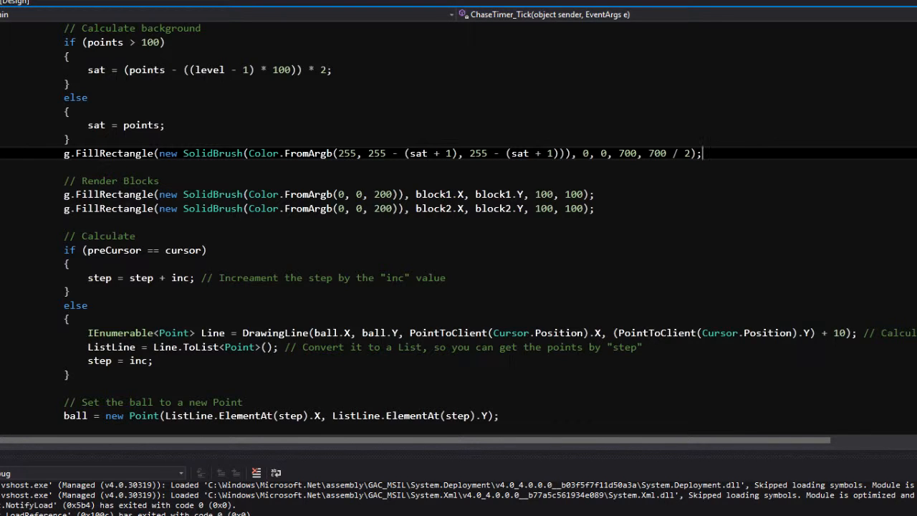
pyautogui.scroll(-3)
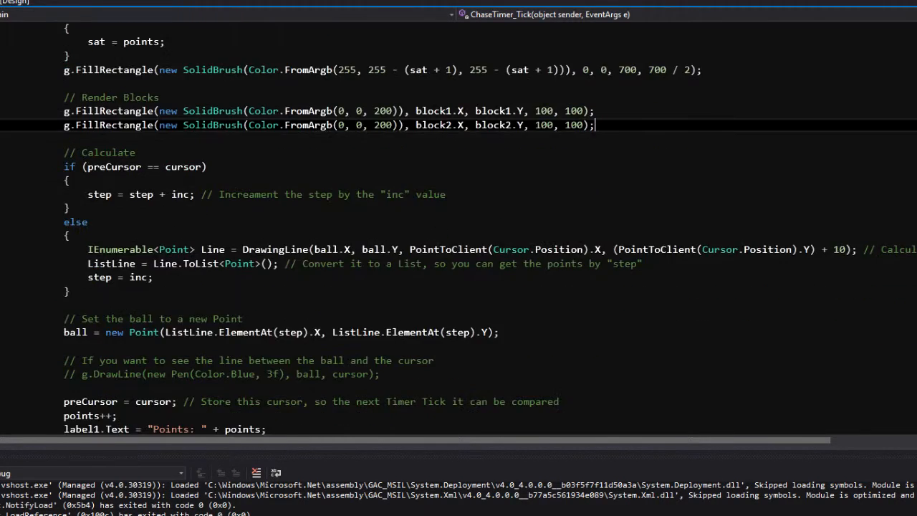
pyautogui.doubleClick(100, 152)
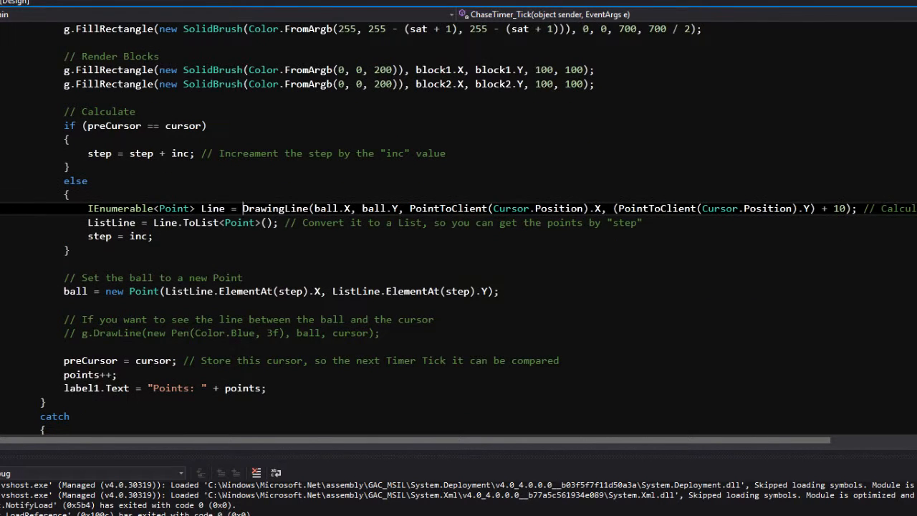
pyautogui.doubleClick(112, 125)
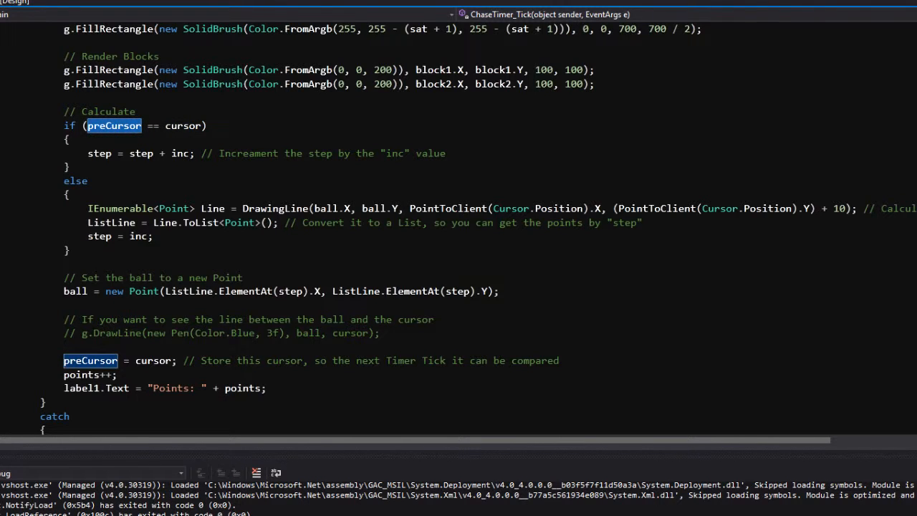
pyautogui.doubleClick(141, 152)
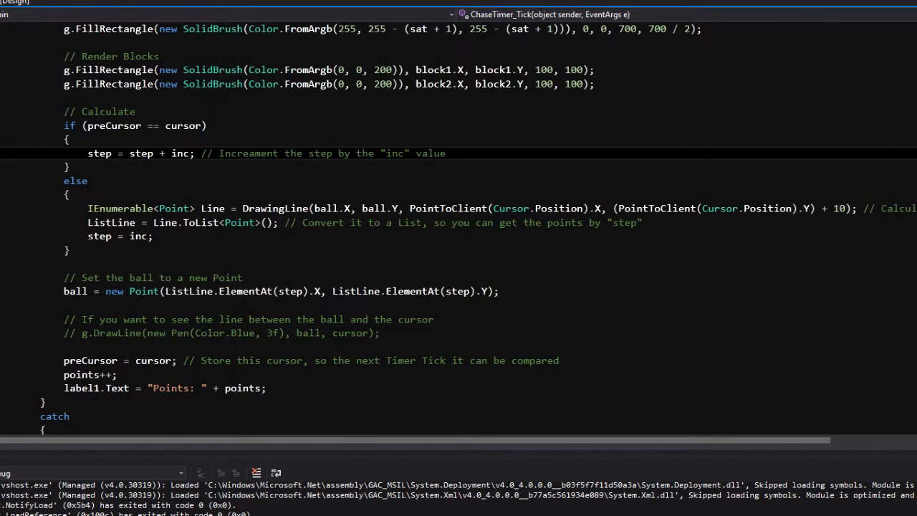
pyautogui.doubleClick(180, 153)
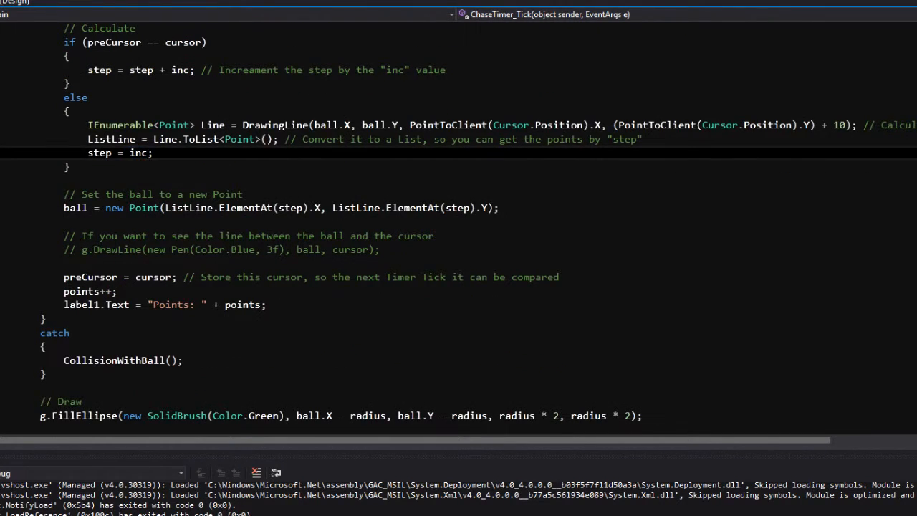
pyautogui.doubleClick(138, 153)
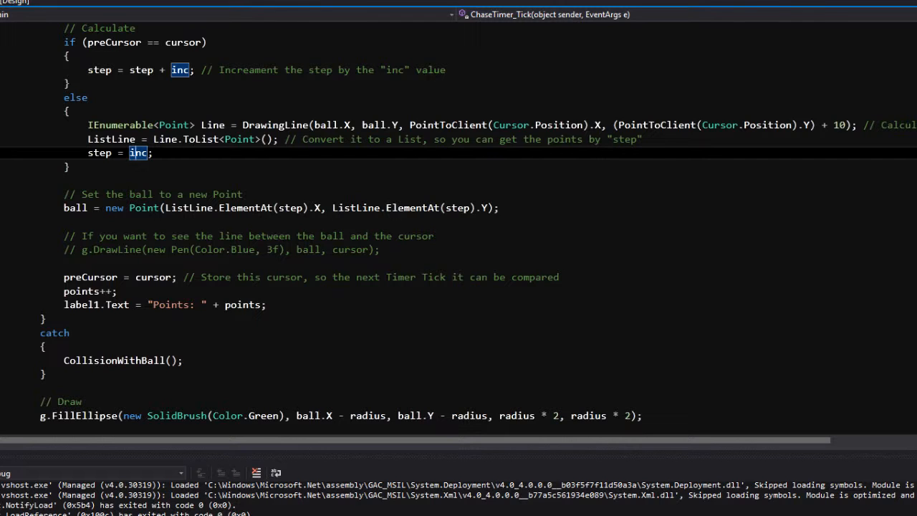
# Mark the else block's end and select the commented ball-to-cursor DrawLine statement
pyautogui.moveTo(63, 96); pyautogui.dragTo(68, 167)
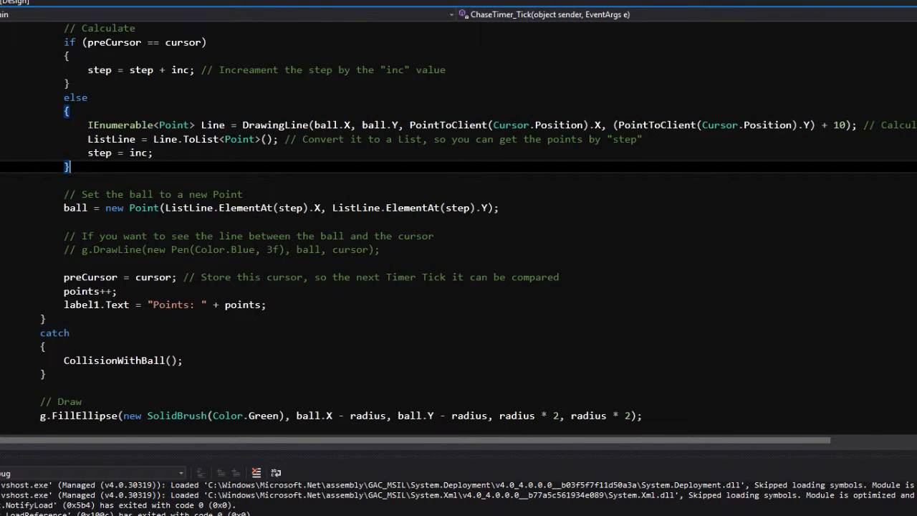
pyautogui.scroll(-3)
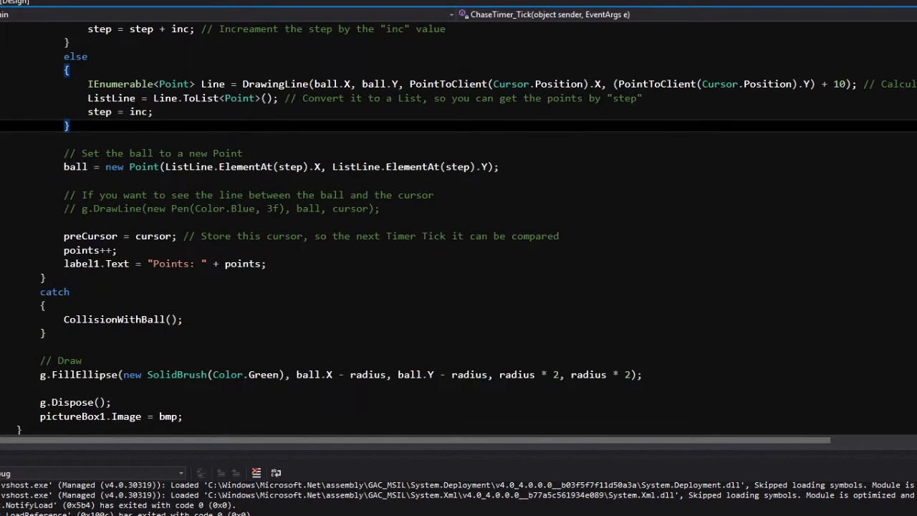
pyautogui.click(151, 166)
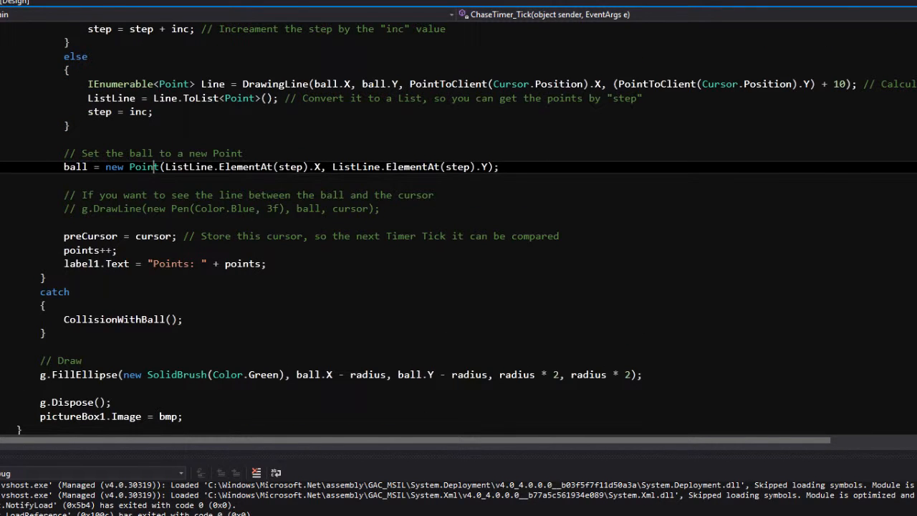
pyautogui.doubleClick(144, 166)
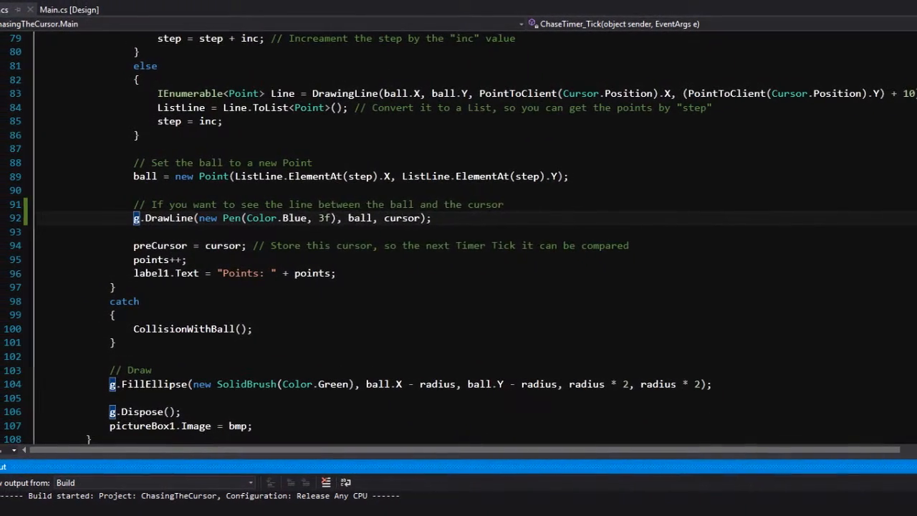
# Build and play the game with the blue line, declining restart at 585 points
pyautogui.press('F5')
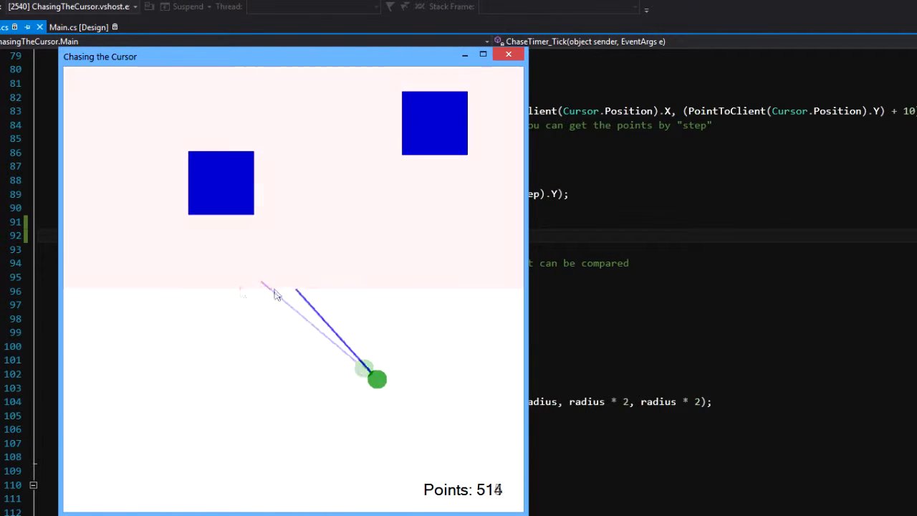
pyautogui.moveTo(156, 423)
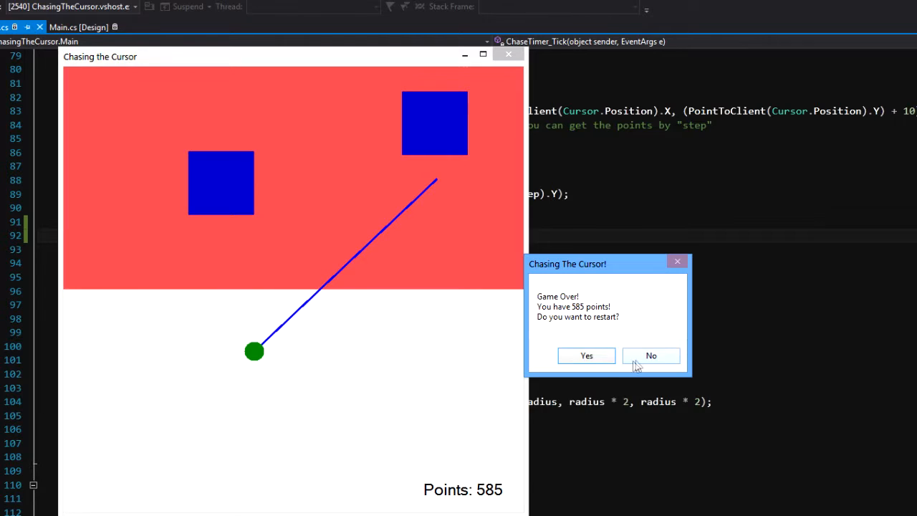
pyautogui.click(650, 356)
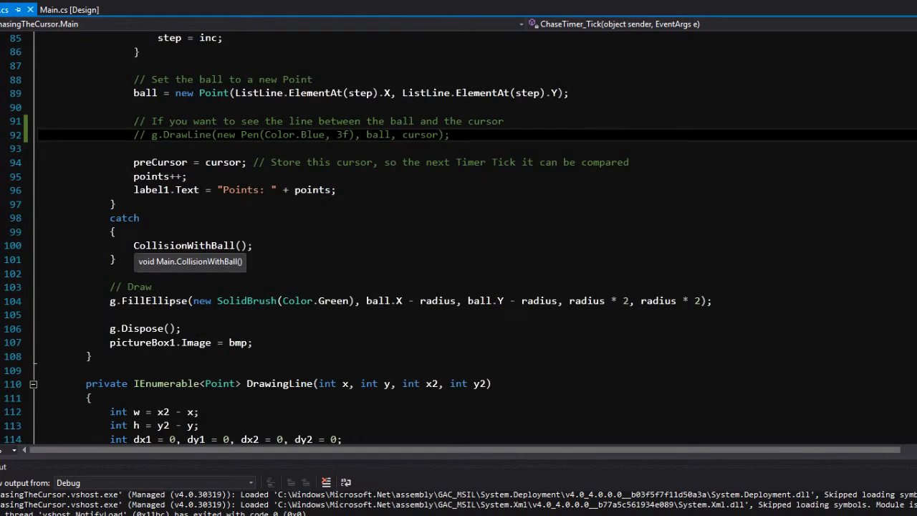
pyautogui.scroll(-3)
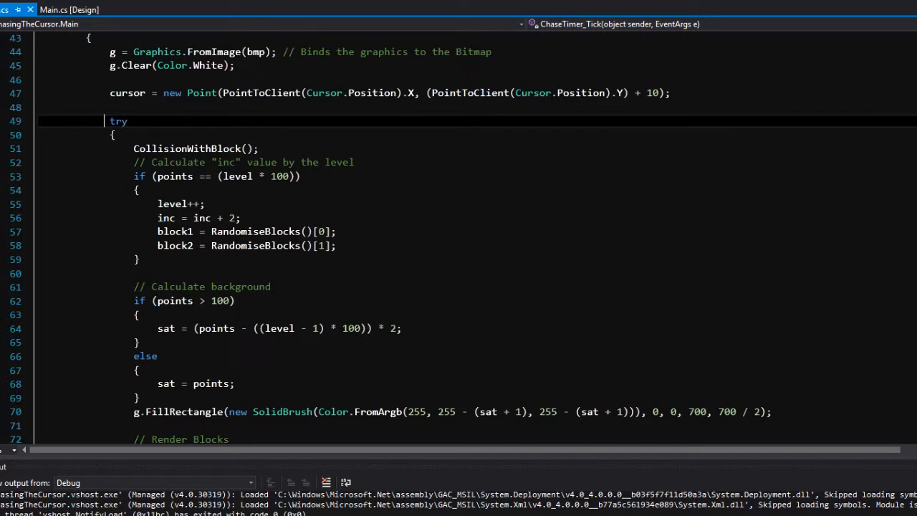
pyautogui.doubleClick(119, 120)
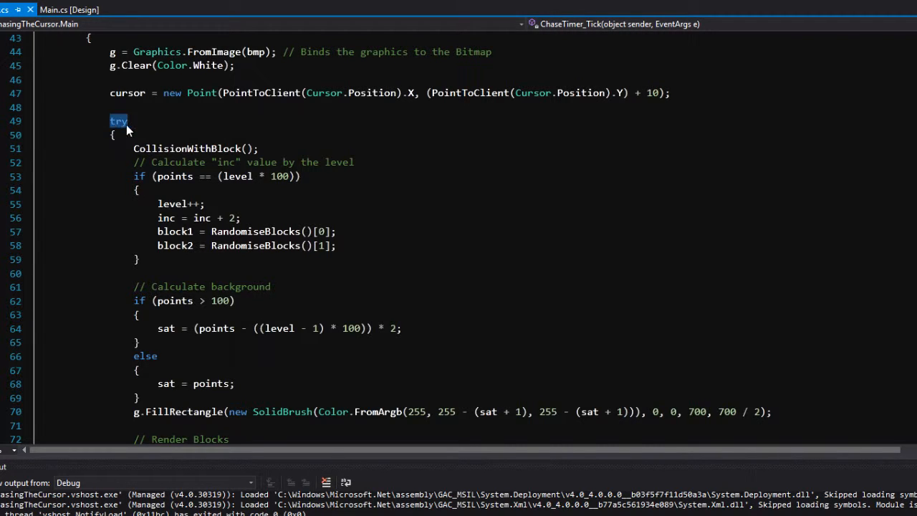
pyautogui.scroll(-3)
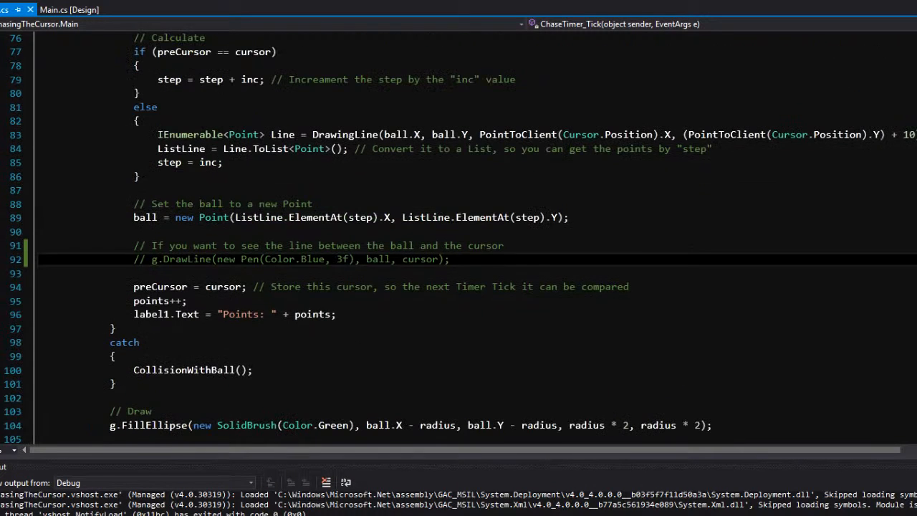
pyautogui.doubleClick(361, 218)
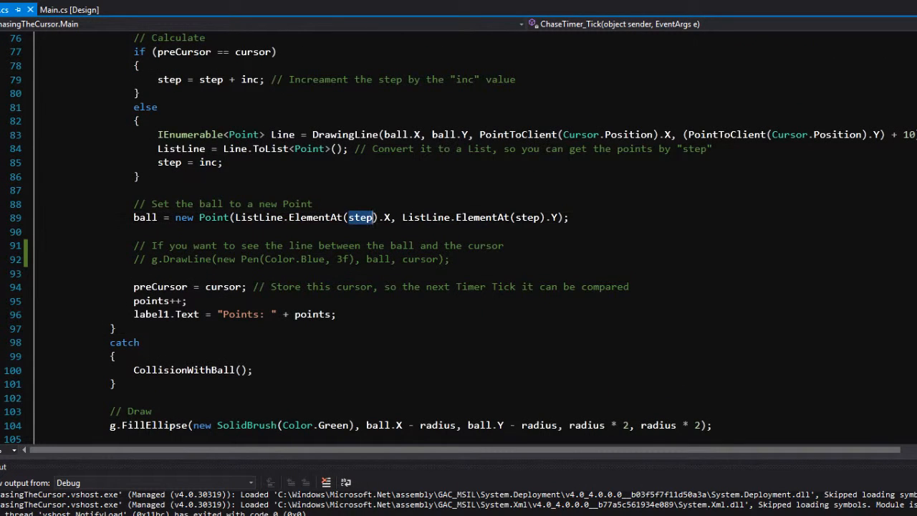
pyautogui.doubleClick(360, 217)
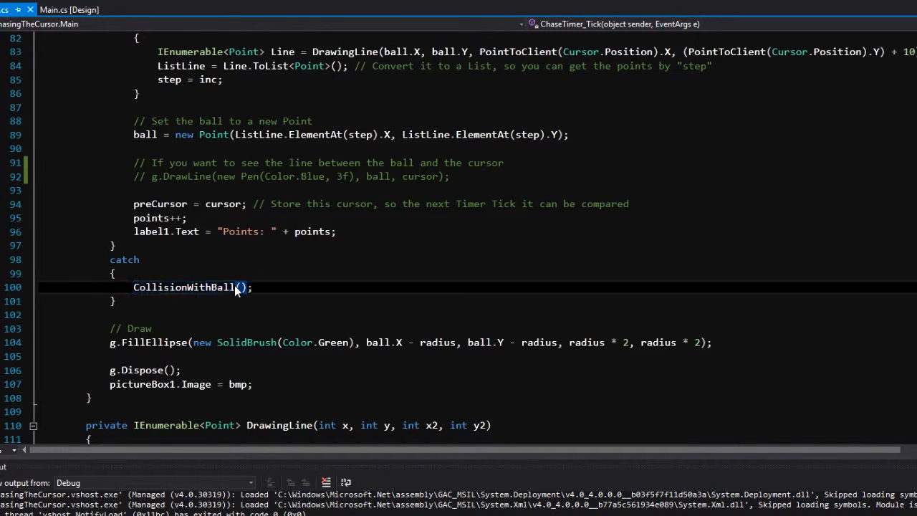
pyautogui.scroll(-3)
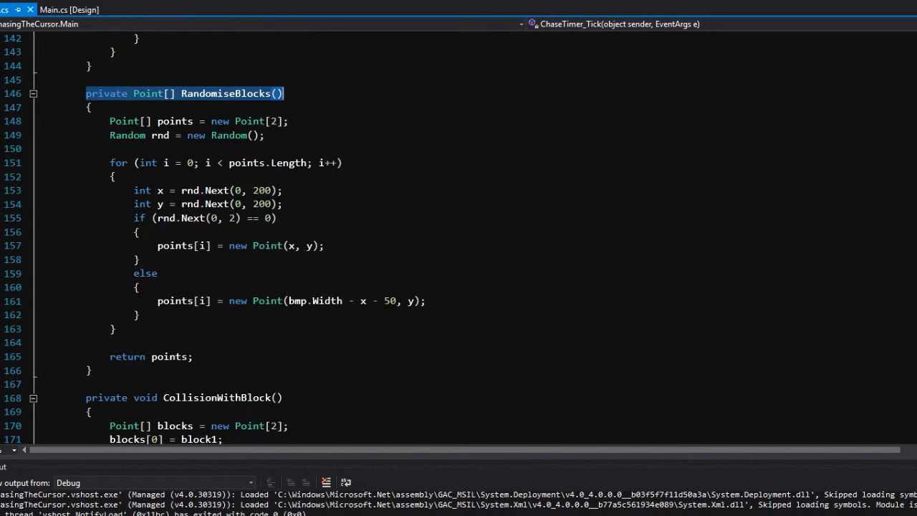
pyautogui.scroll(-3)
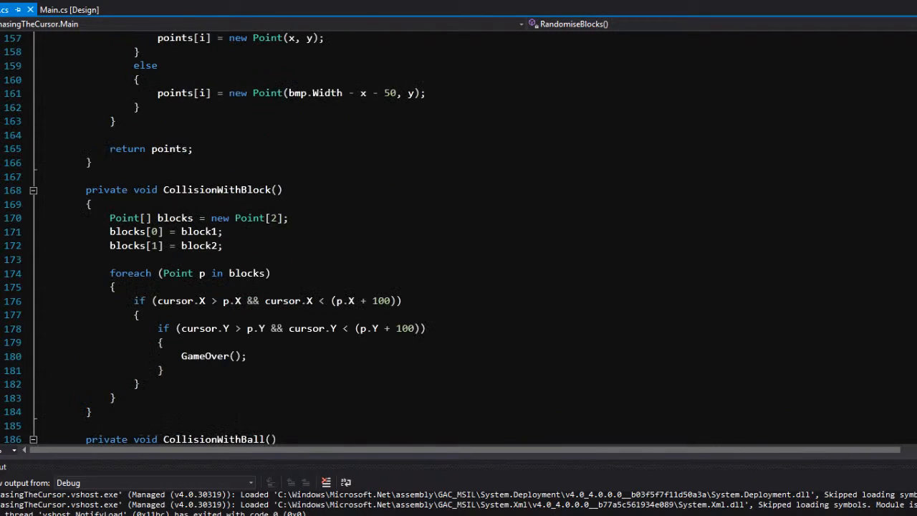
pyautogui.doubleClick(106, 189)
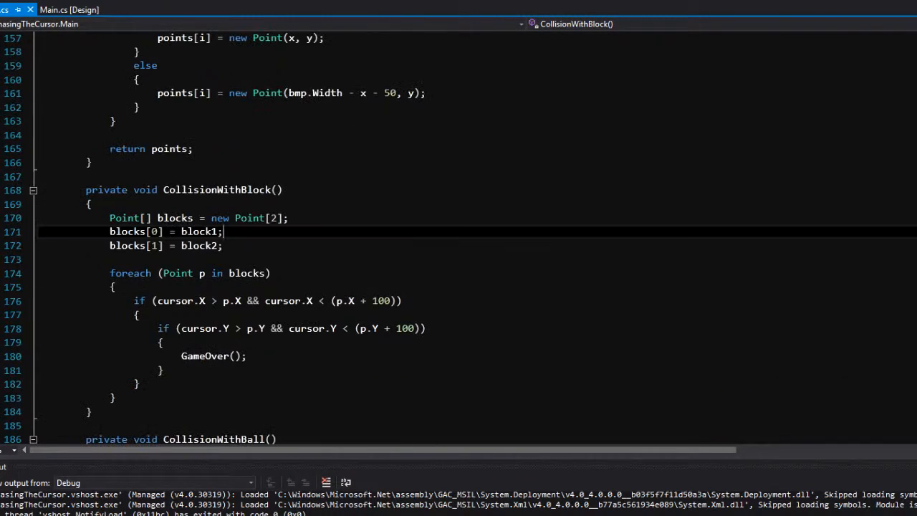
pyautogui.scroll(-3)
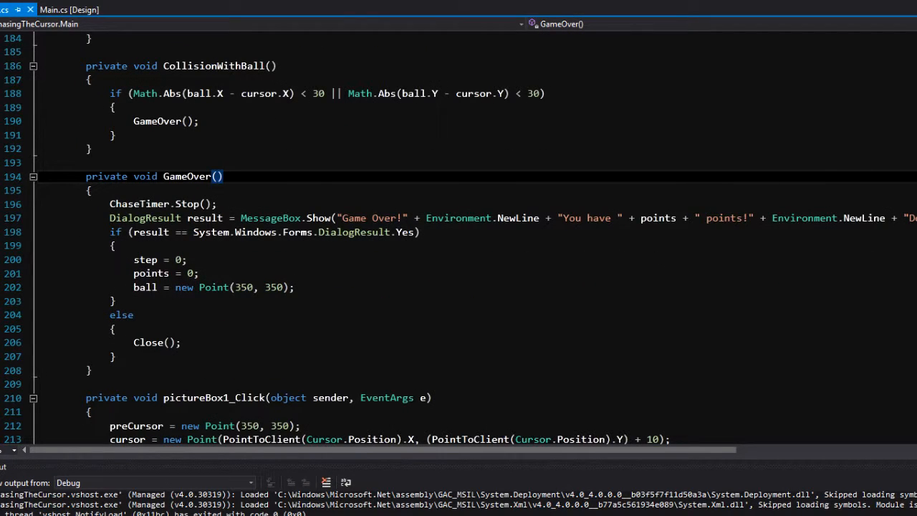
pyautogui.scroll(-3)
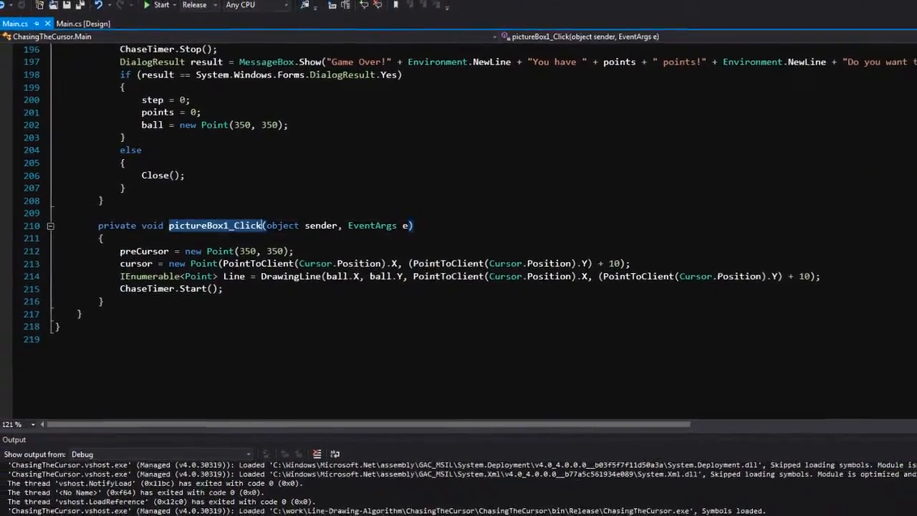
pyautogui.click(153, 6)
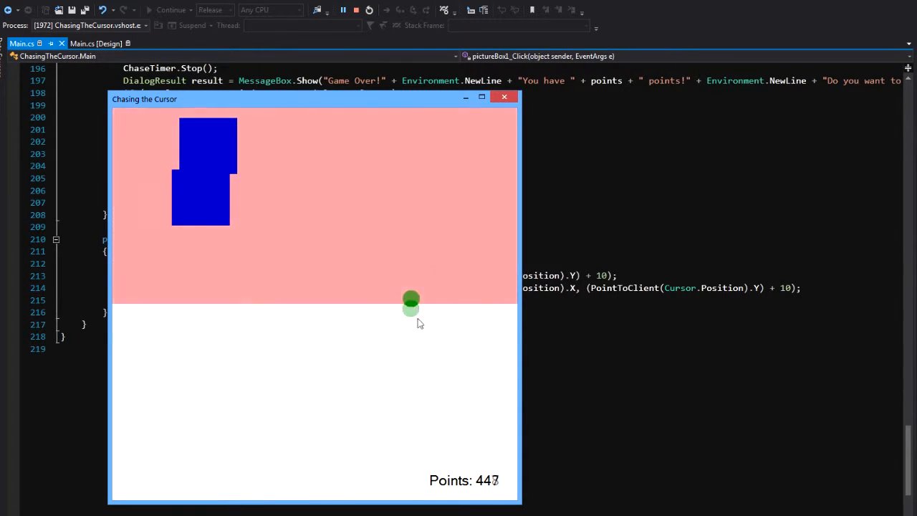
pyautogui.moveTo(470, 327)
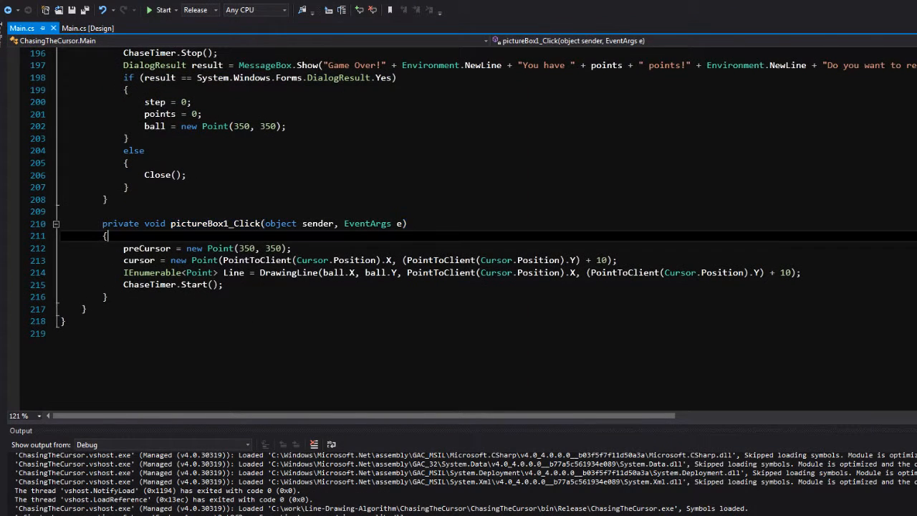
pyautogui.doubleClick(255, 260)
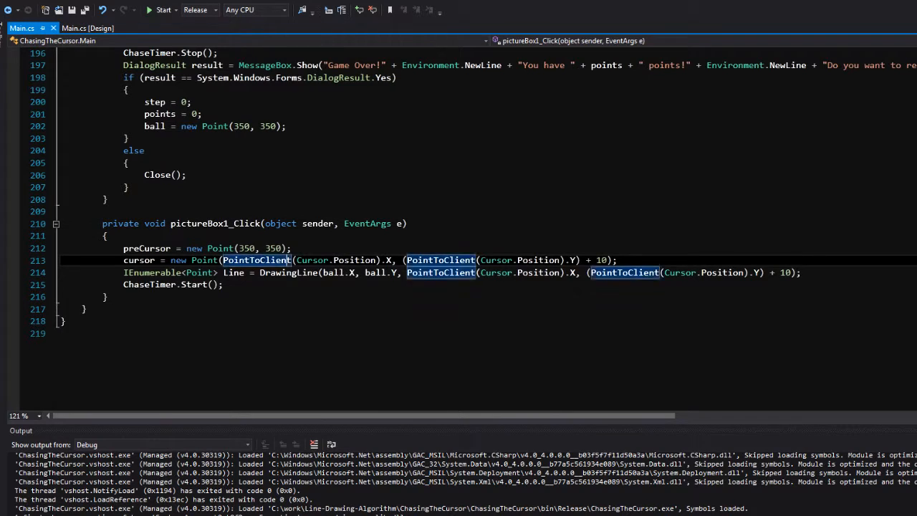